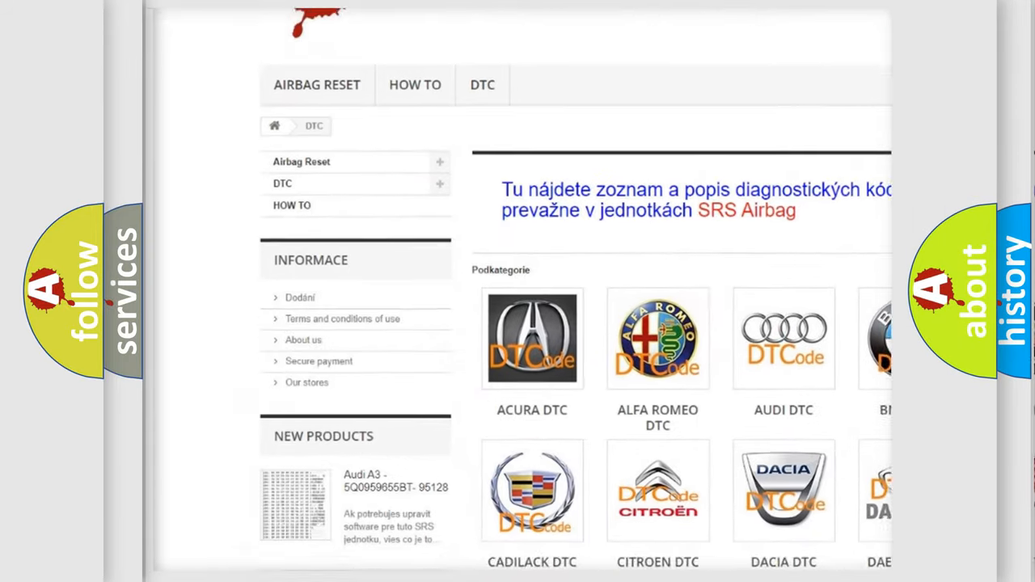
{"action": "scroll", "scroll_direction": "down", "scroll_amount": 3}
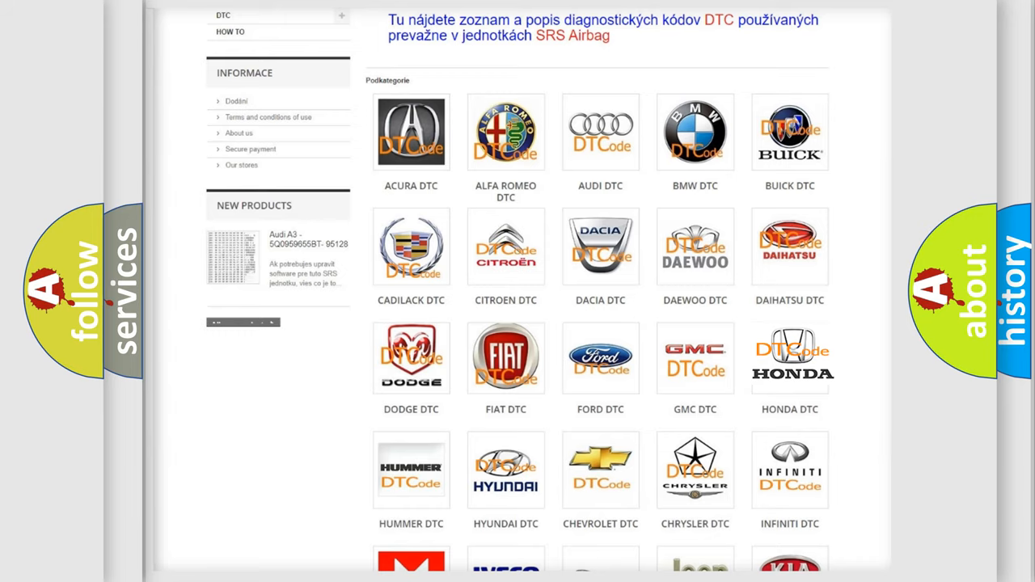
{"action": "scroll", "scroll_direction": "down", "scroll_amount": 3}
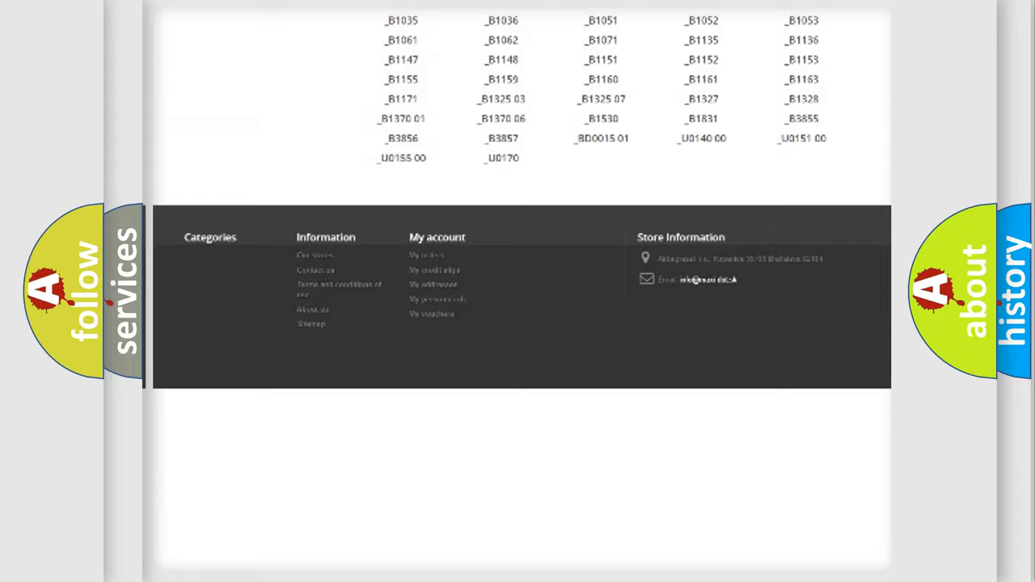